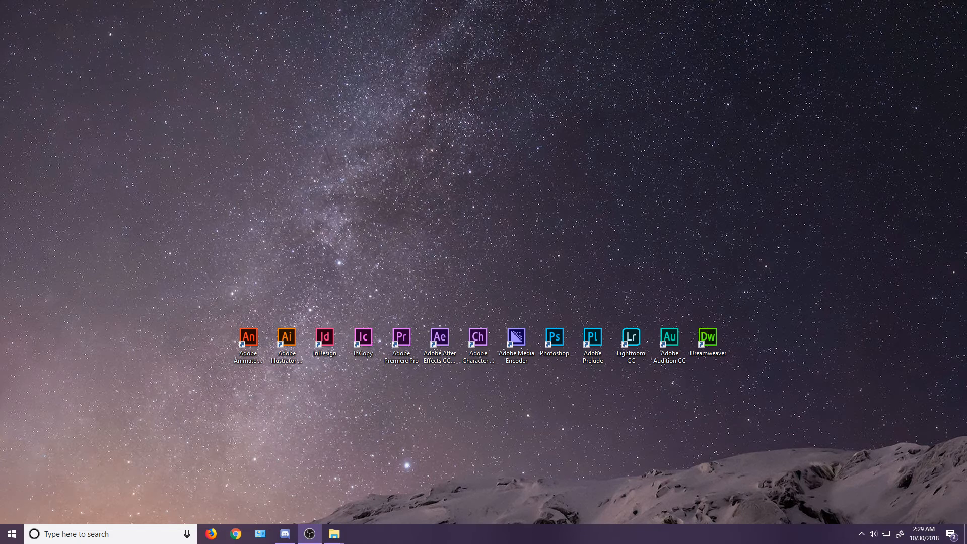
Step: Launch After Effects and create Comp 1 at 1600×900, 30 fps
double_click(439, 341)
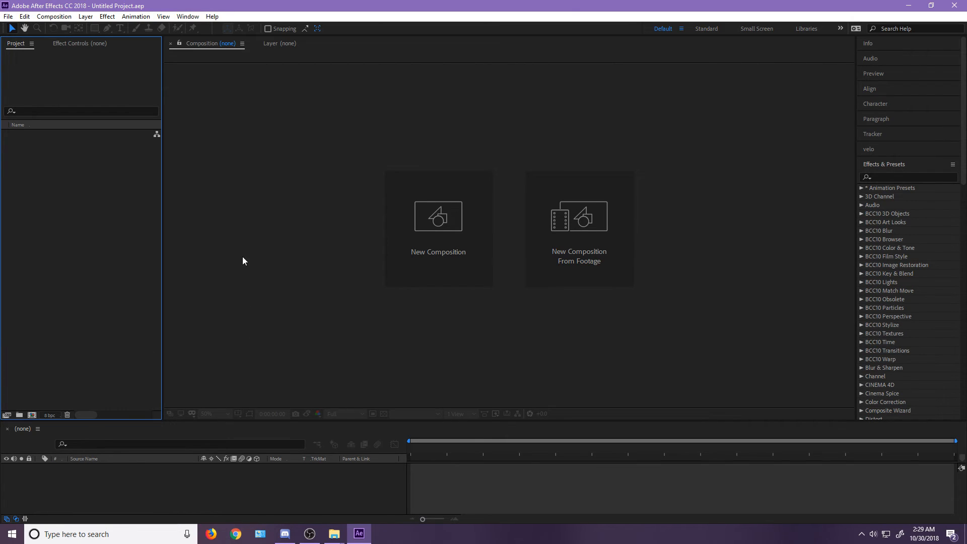
mouse_move(139, 411)
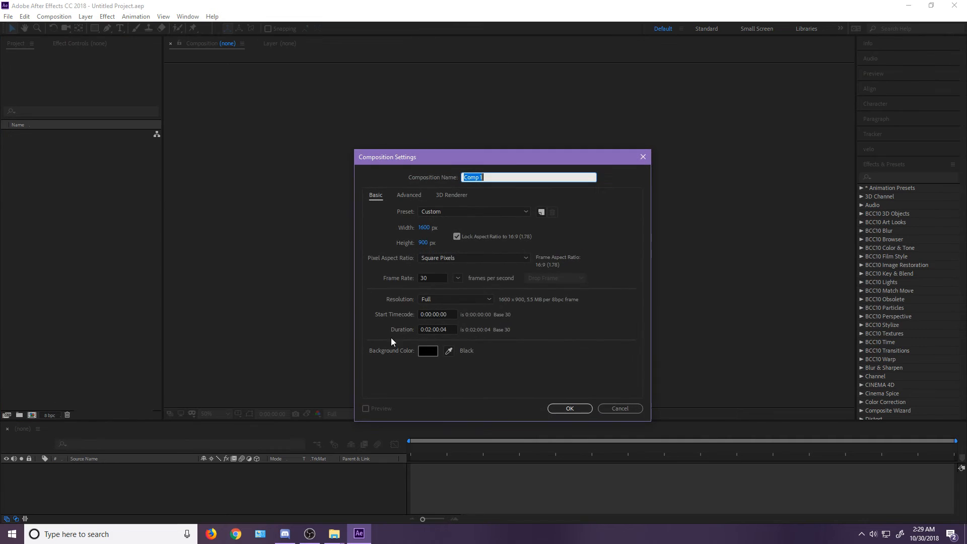
left_click(569, 407)
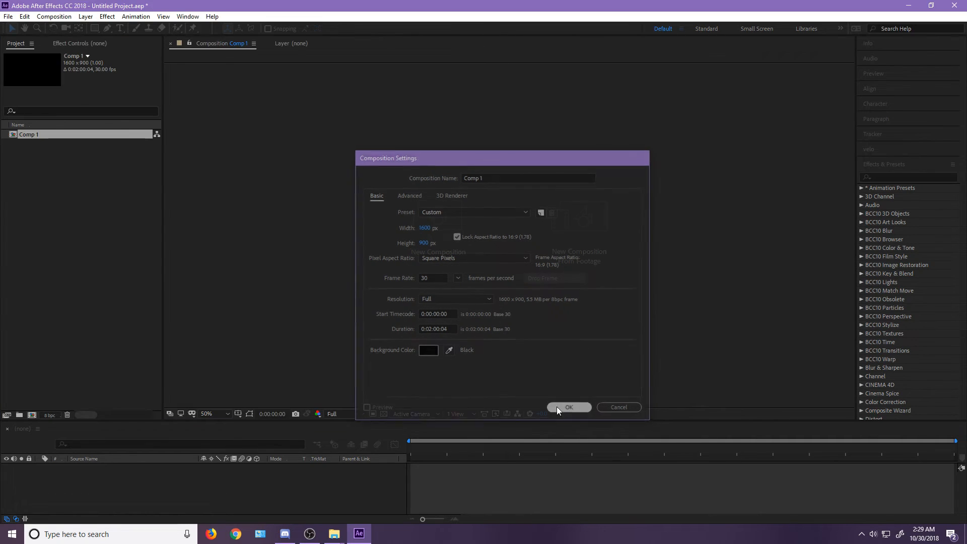
Step: Layer gs 3.avi over world 3.avi and key out its green with Color Key at higher tolerance
left_click(568, 407)
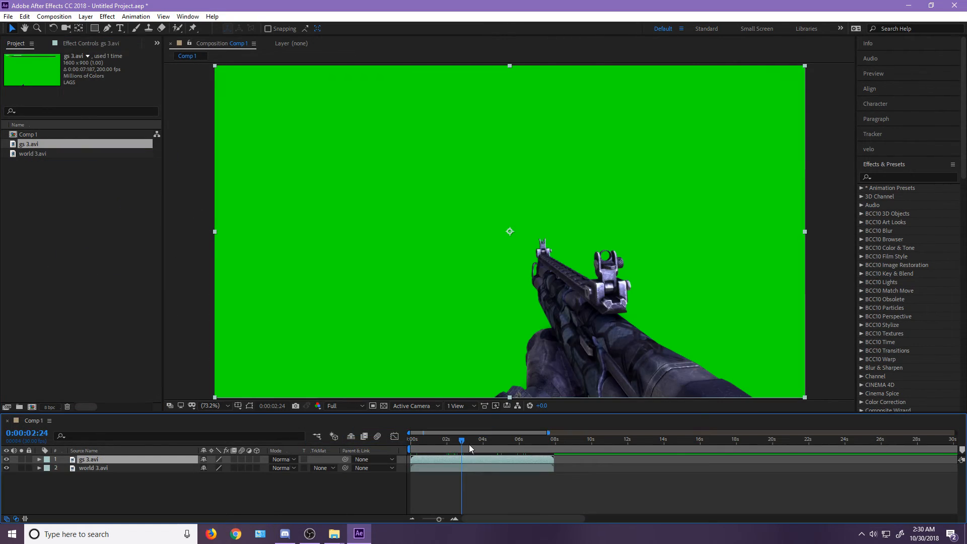
left_click(469, 439)
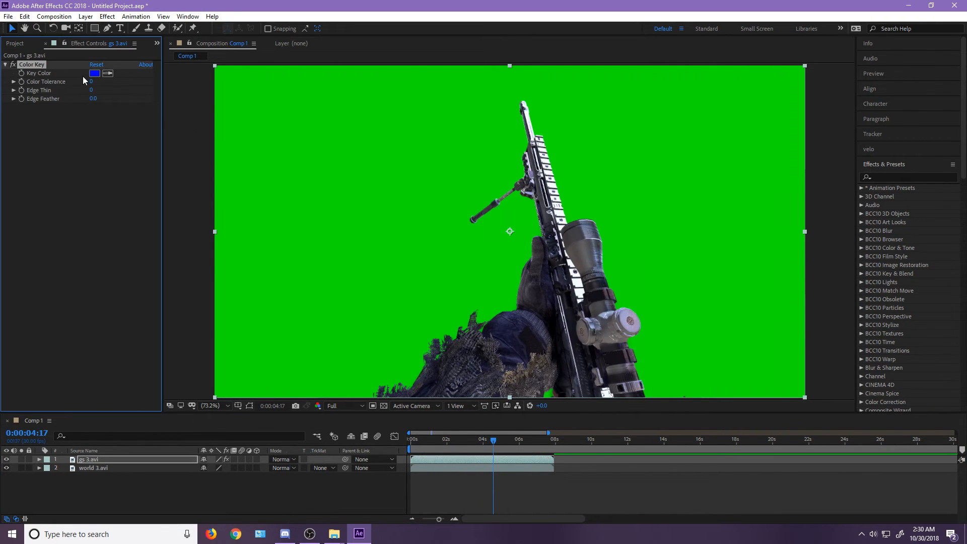
left_click(94, 72)
type("15")
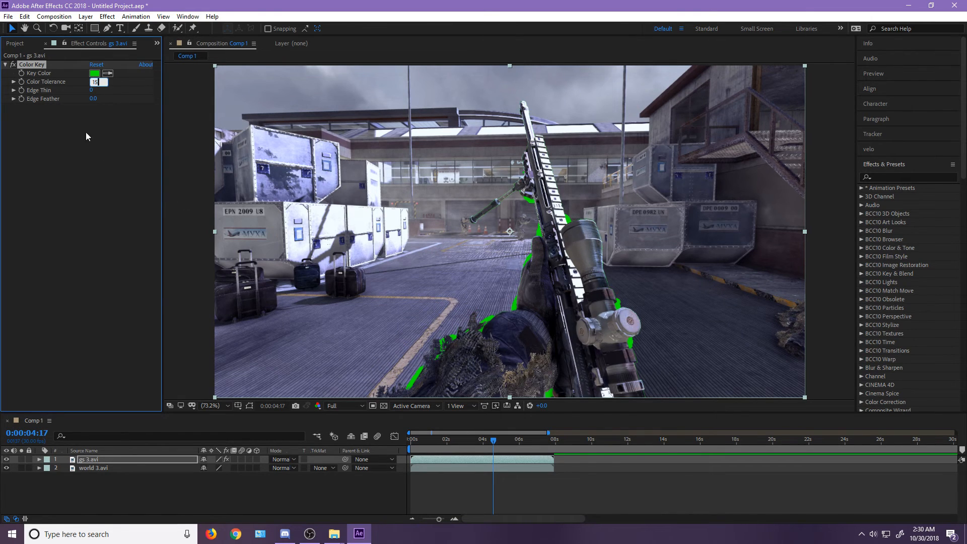
left_click(14, 43)
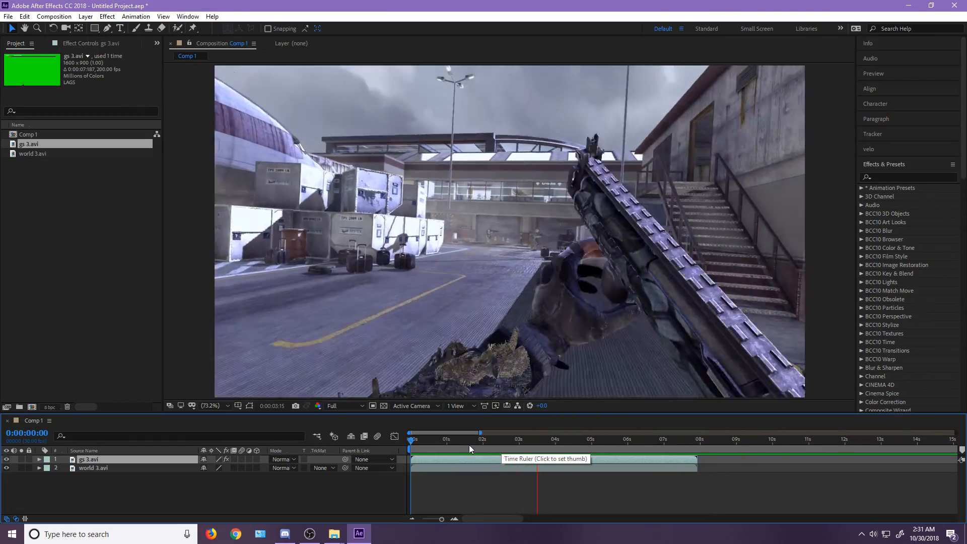
left_click(515, 439)
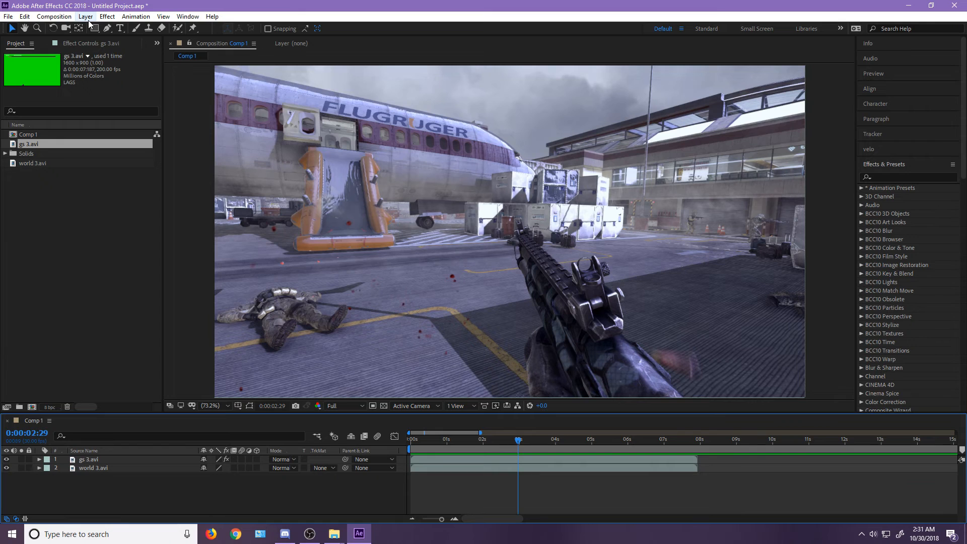
Step: Create a black, comp-sized solid layer
left_click(85, 17)
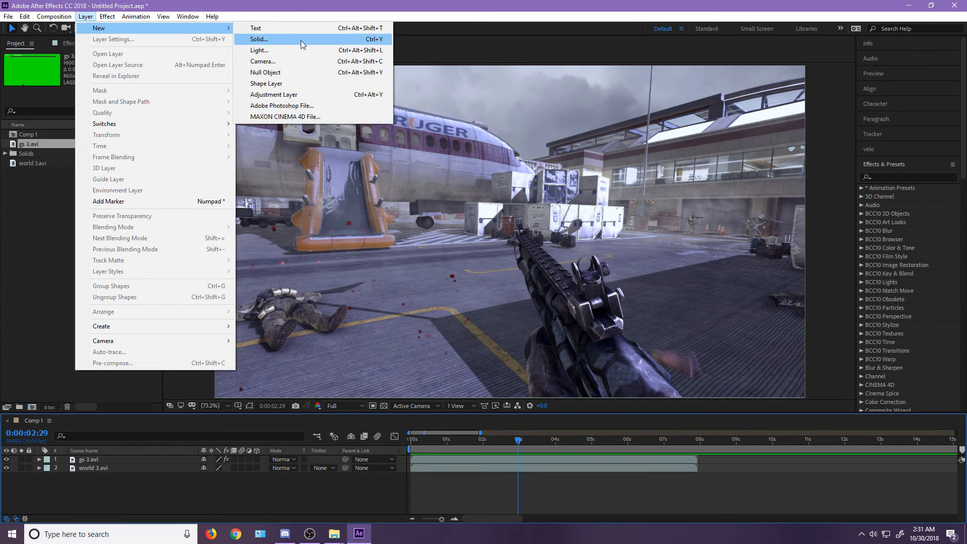
left_click(258, 39)
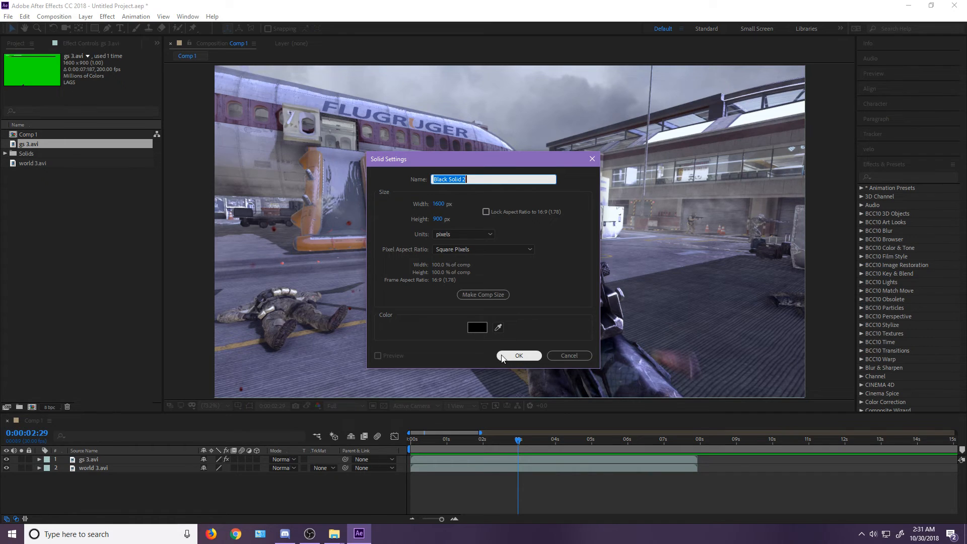
left_click(519, 355)
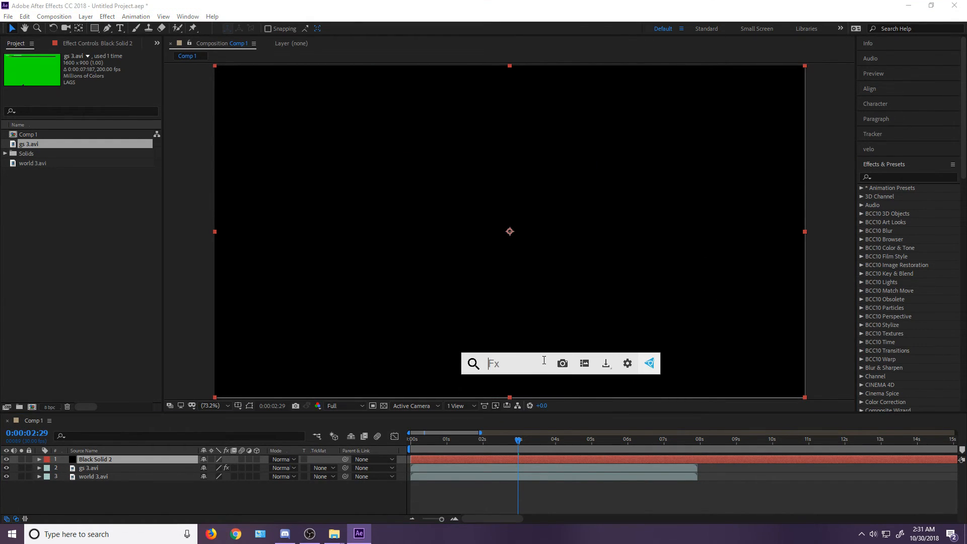
Step: Apply CC Jaws to the solid and set Completion to 80% for letterbox bars
type("cc j")
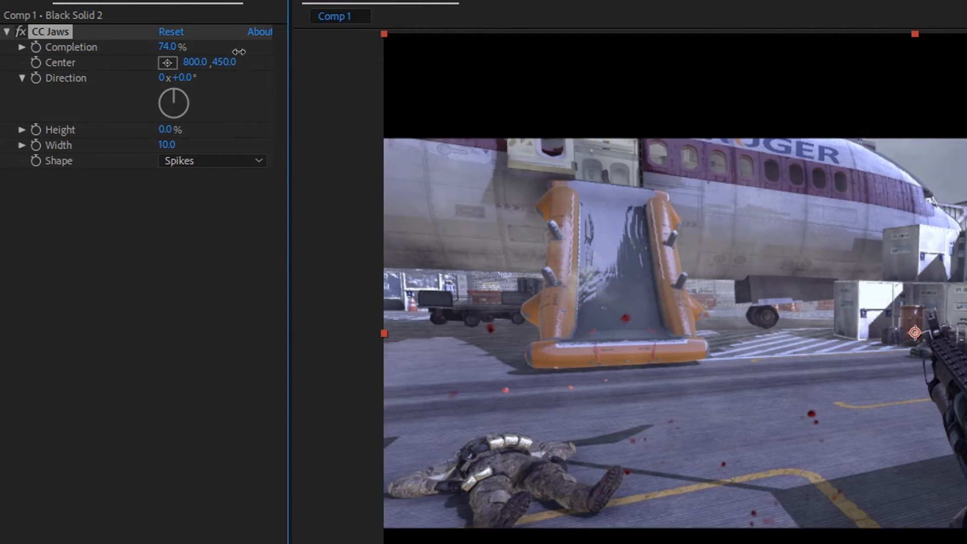
left_click_drag(173, 46, 178, 46)
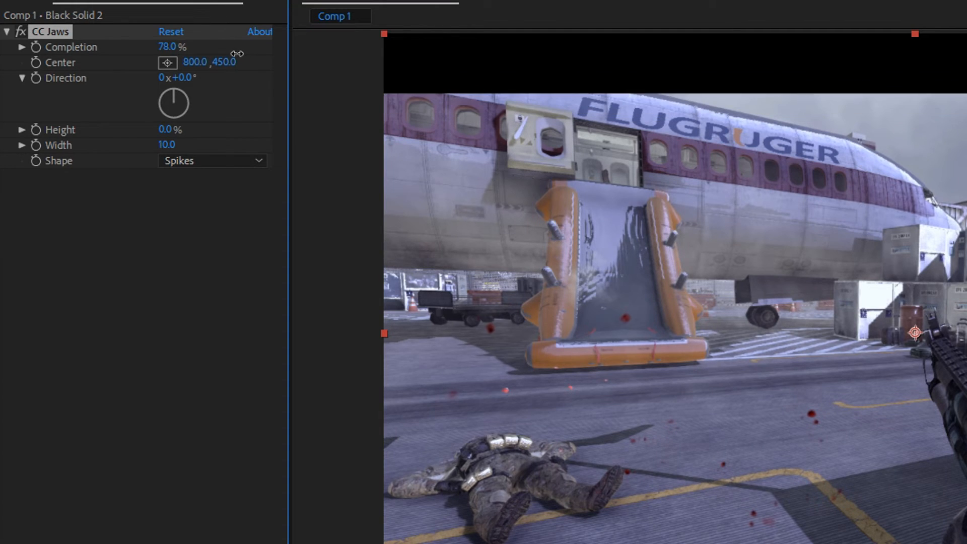
left_click_drag(172, 46, 178, 46)
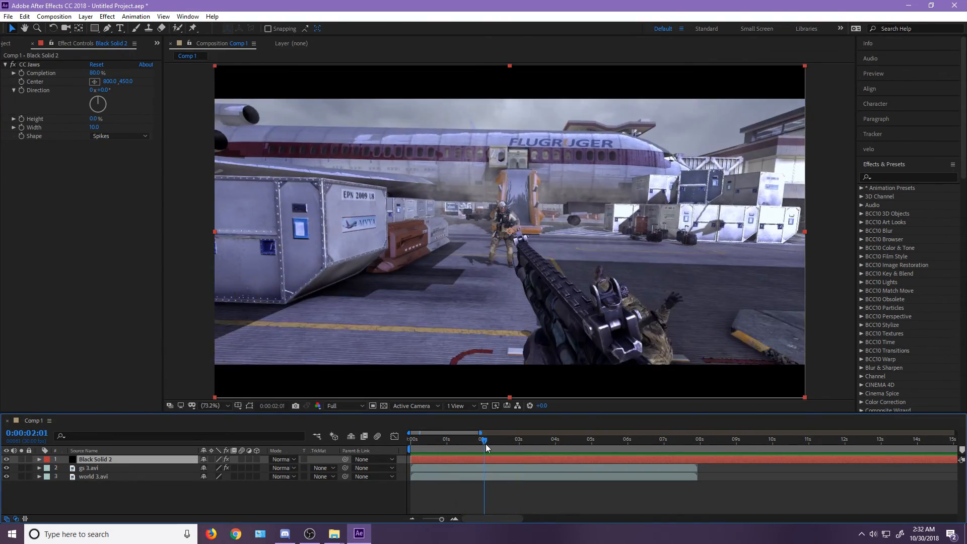
left_click(490, 438)
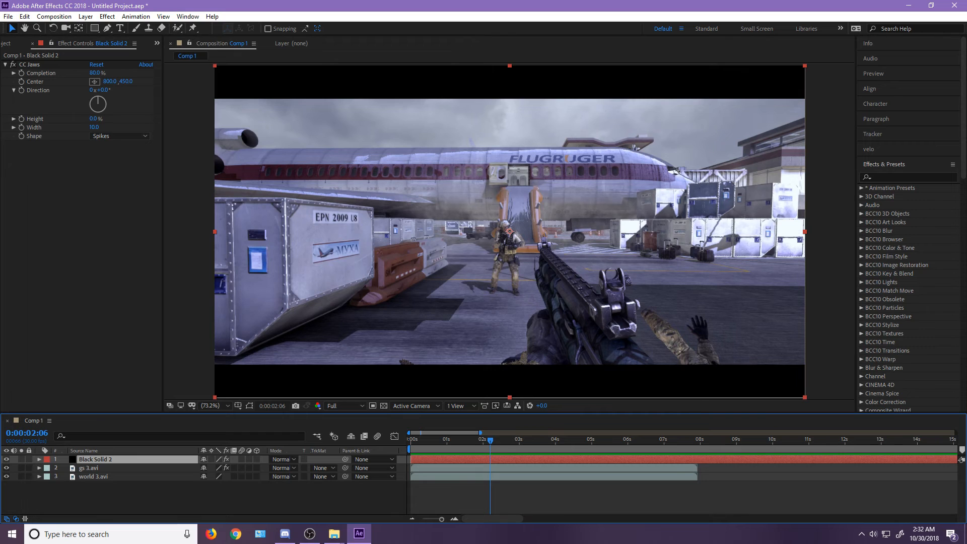
left_click(16, 44)
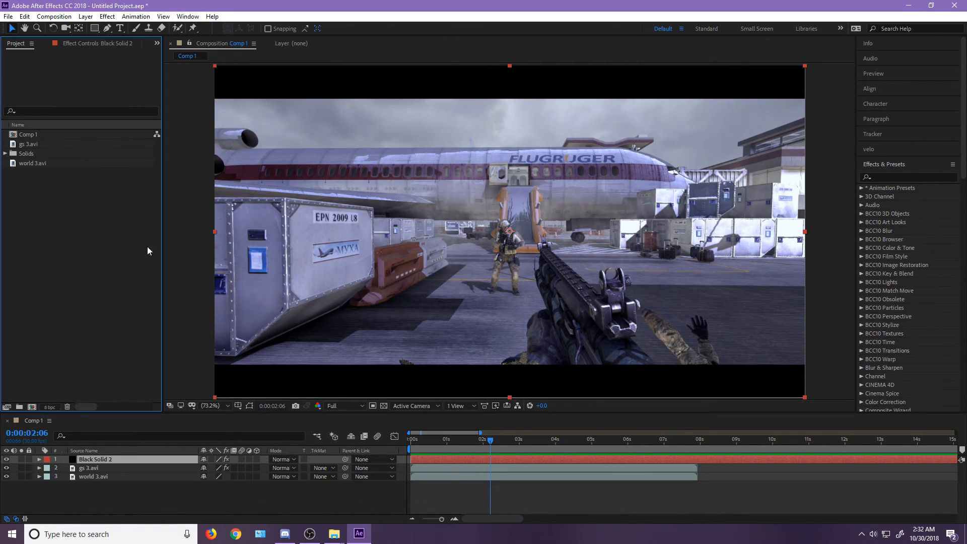
Step: Add Shockwave_06.mp4, tint it purple with VC Color Vibrance, and set it to Screen
left_click(45, 153)
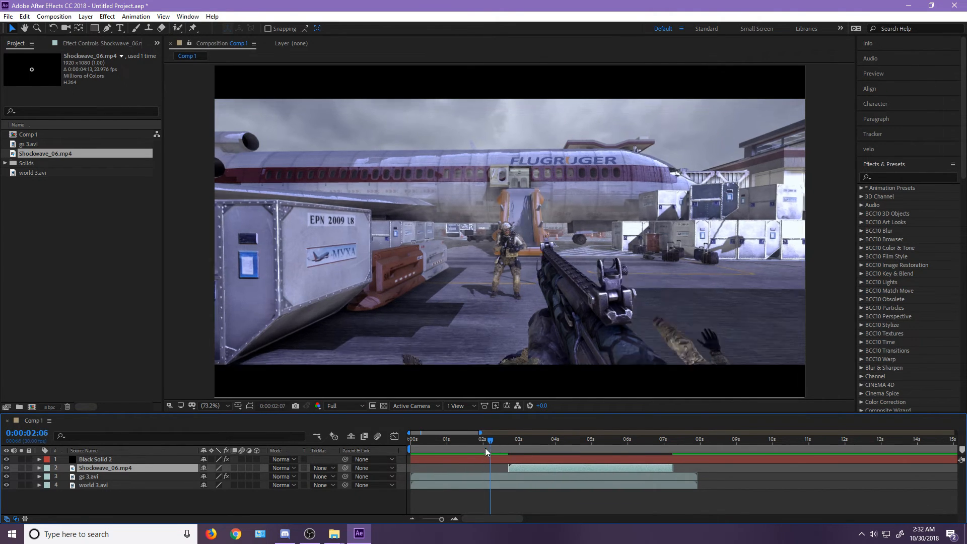
left_click(484, 438)
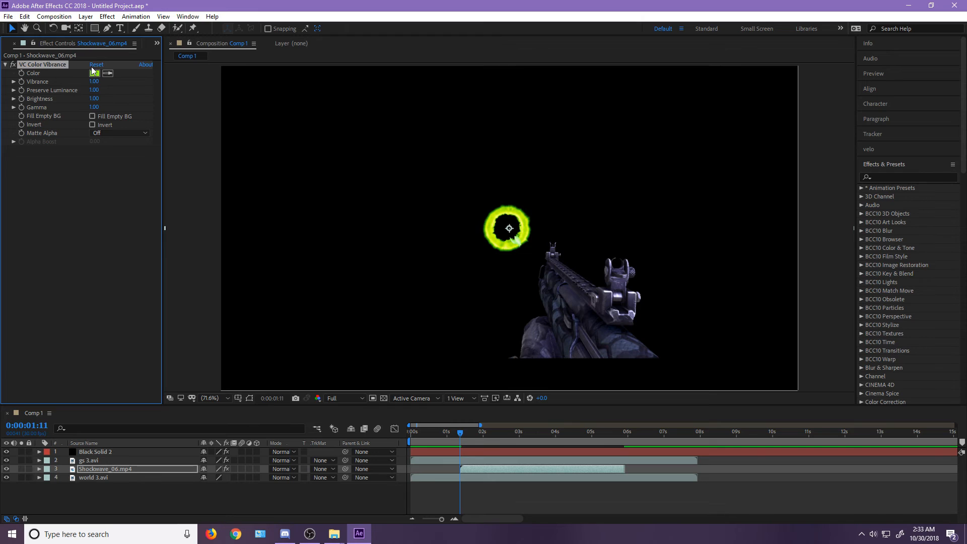
left_click(94, 72)
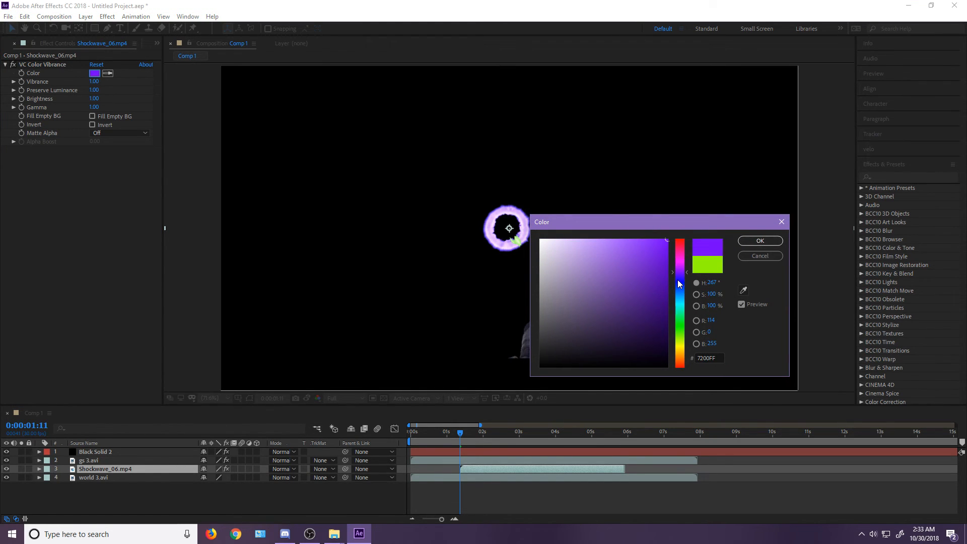
left_click(758, 240)
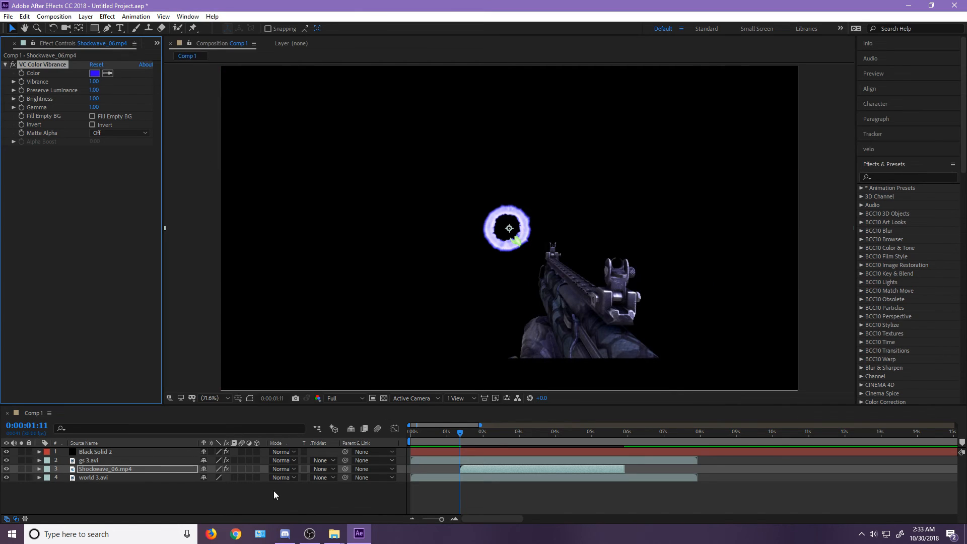
left_click(282, 469)
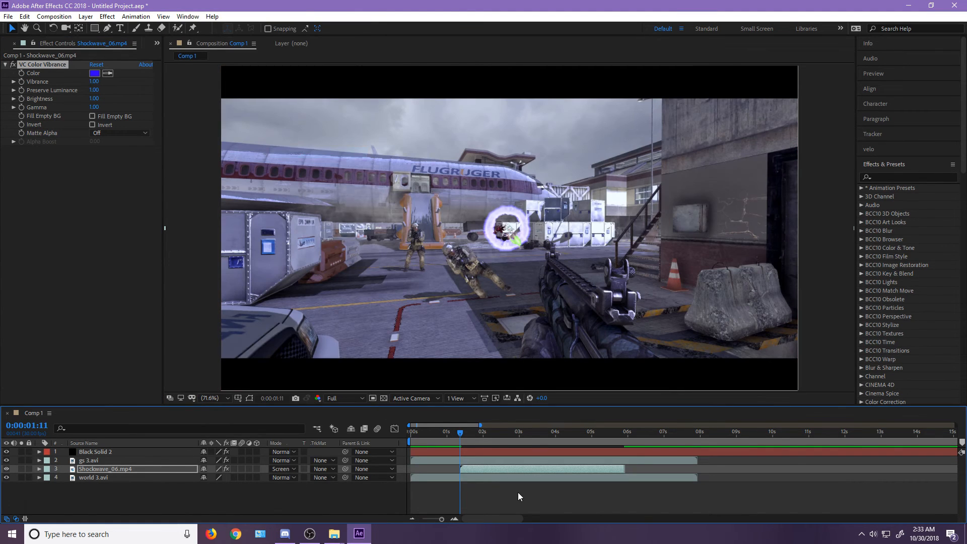
Step: Preview the purple shockwave over the footage, then delete both Shockwave_06 layers
left_click(505, 431)
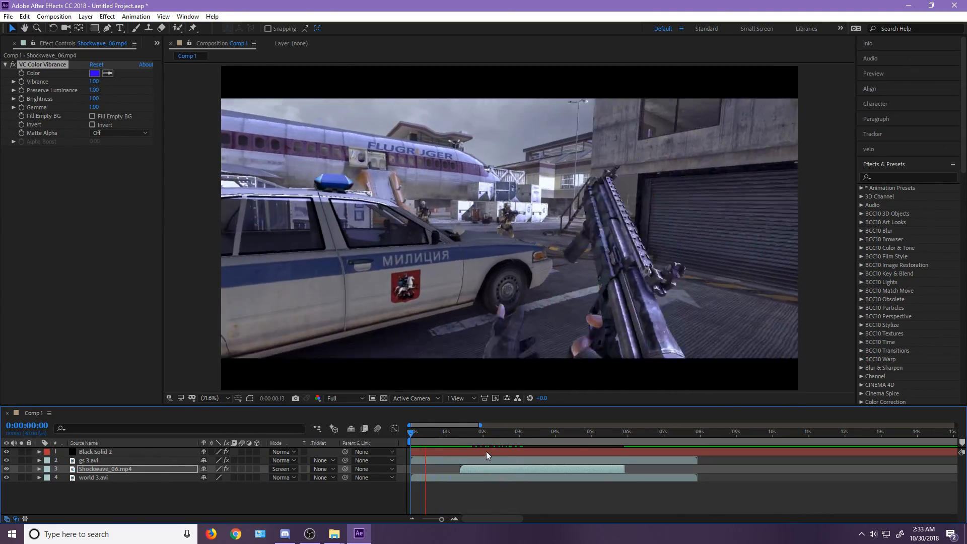
left_click(462, 444)
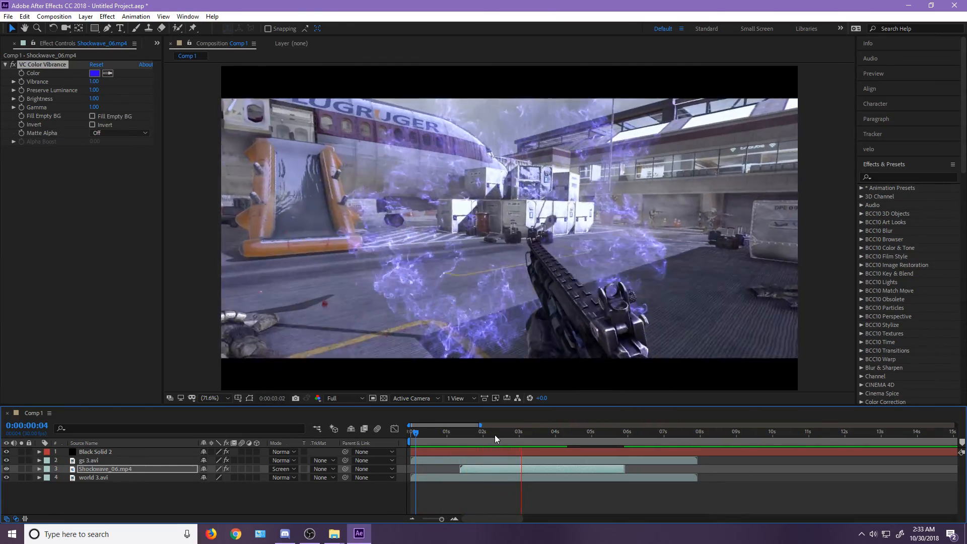
left_click(474, 431)
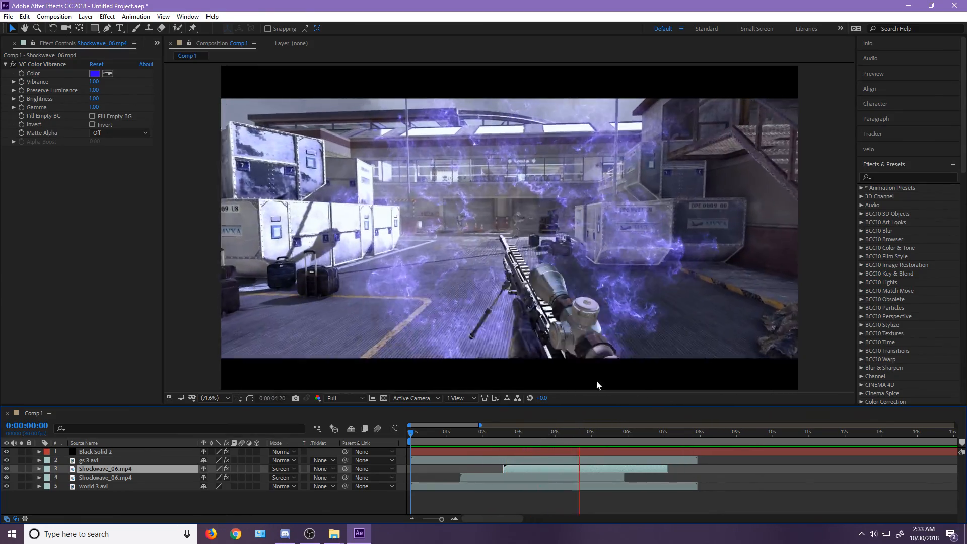
left_click(505, 431)
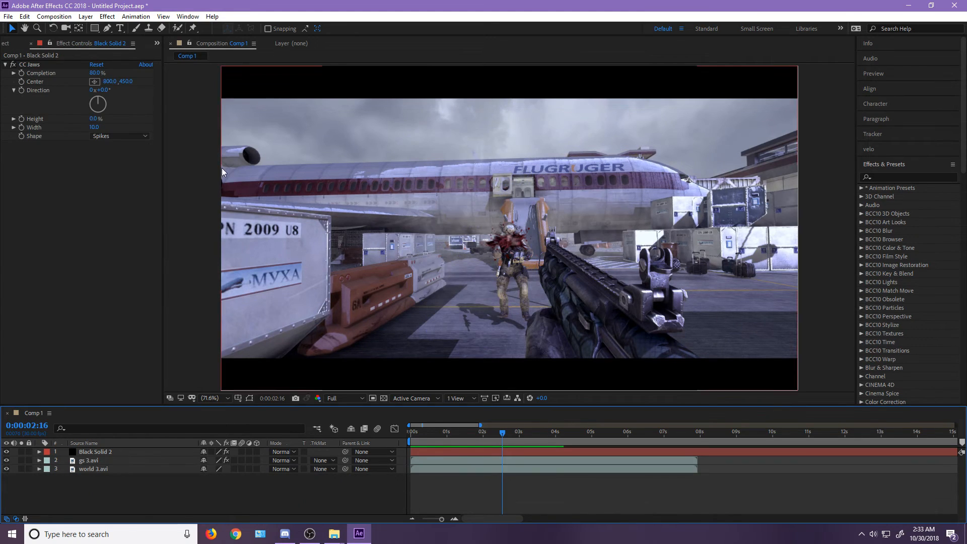
Step: Add Shockwave_06.mp4 to the timeline and create Adjustment Layer 1 above it
left_click(15, 43)
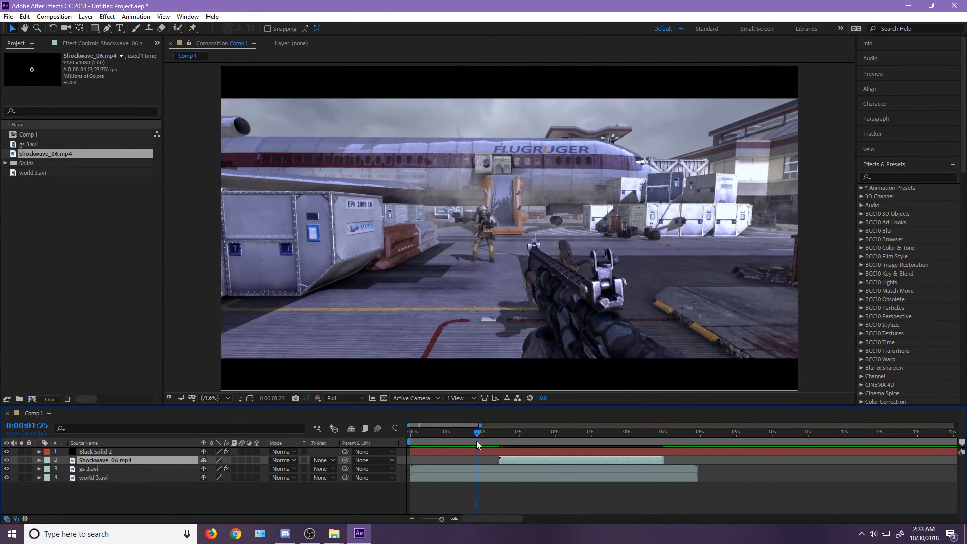
left_click(459, 431)
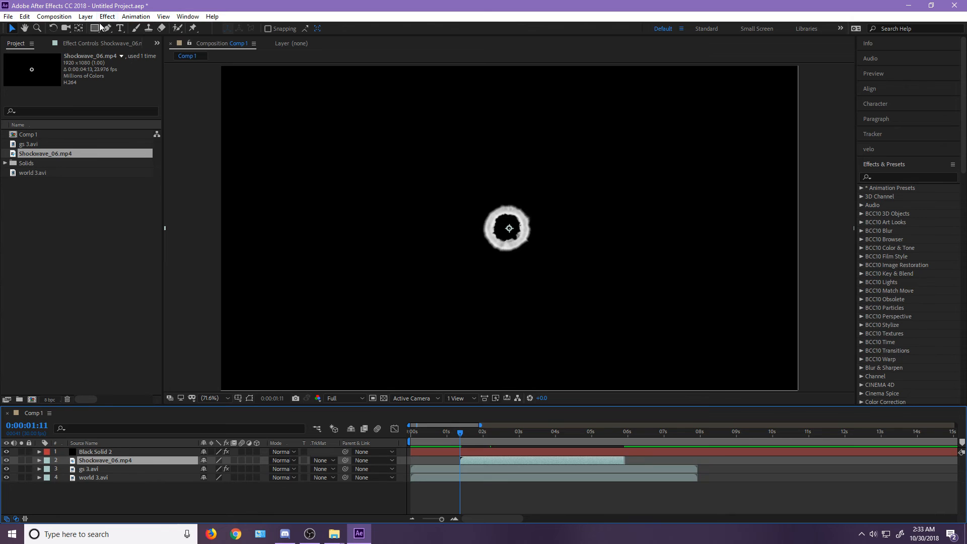
left_click(85, 16)
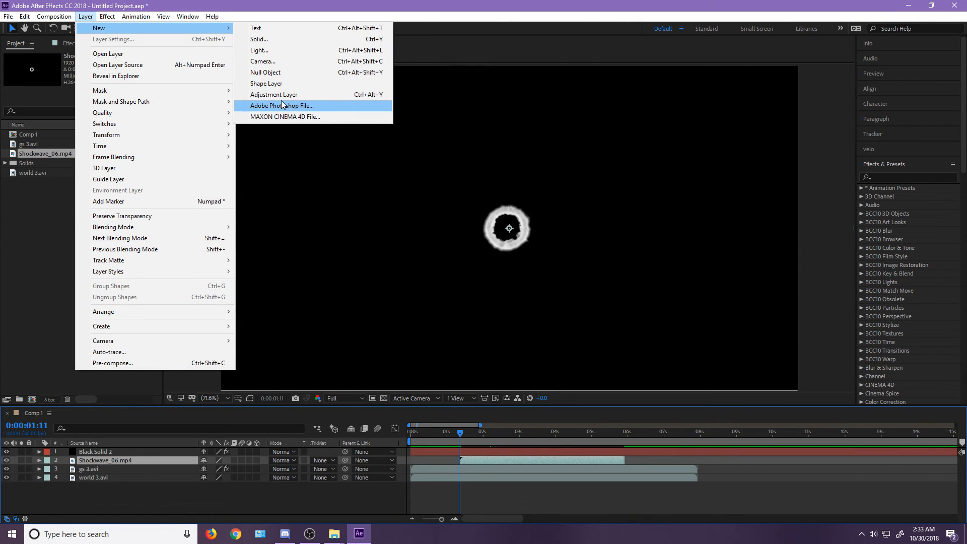
left_click(272, 94)
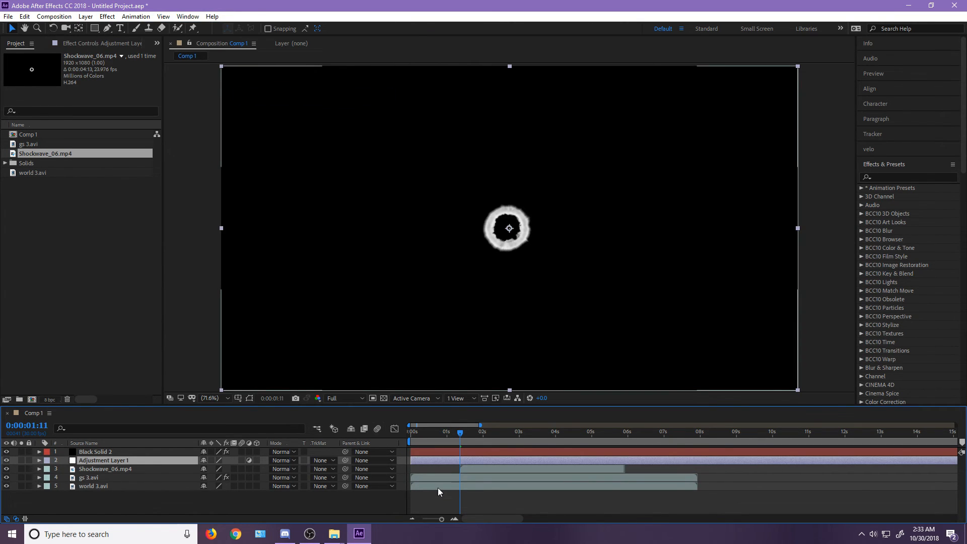
left_click(639, 432)
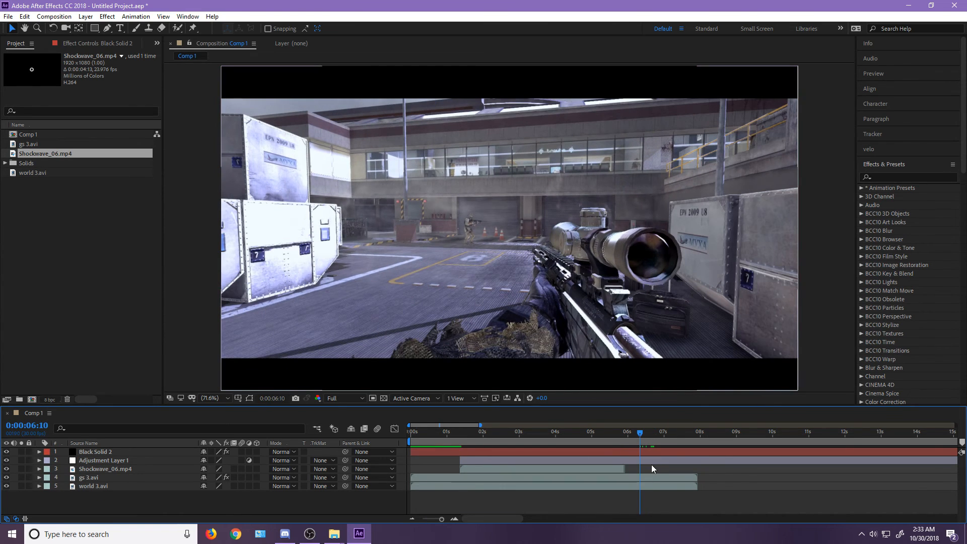
left_click(456, 443)
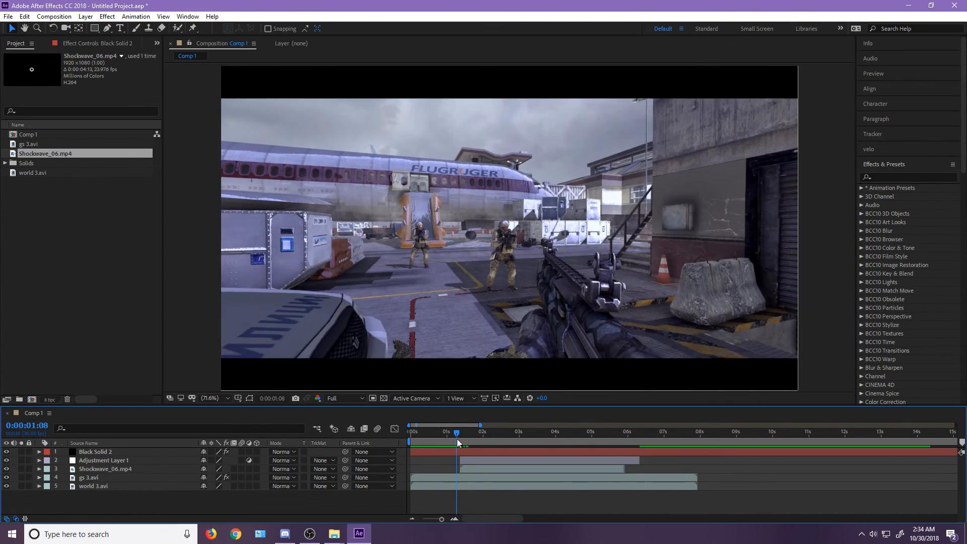
Step: Apply Displacement Map to Adjustment Layer 1, mapped to Shockwave_06.mp4 using Luminance
left_click(104, 460)
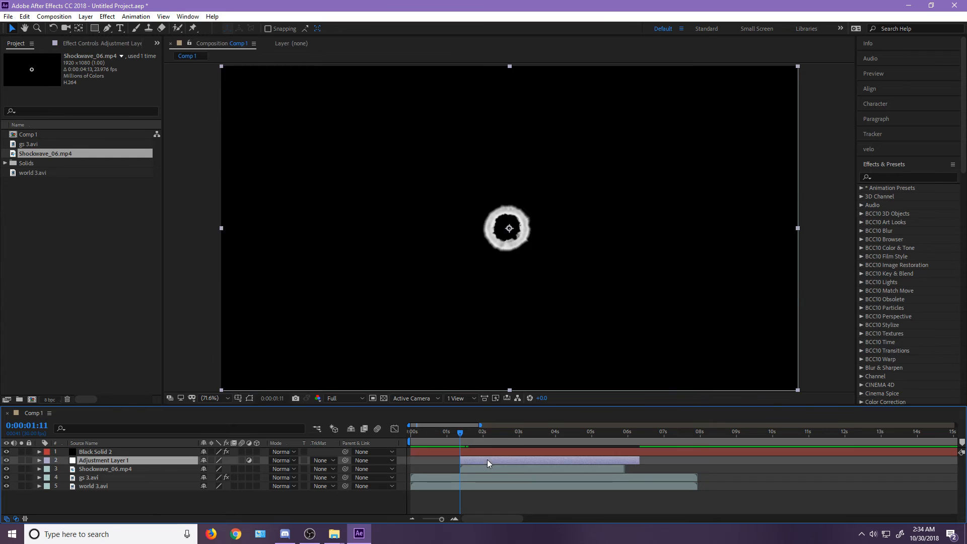
type("displace")
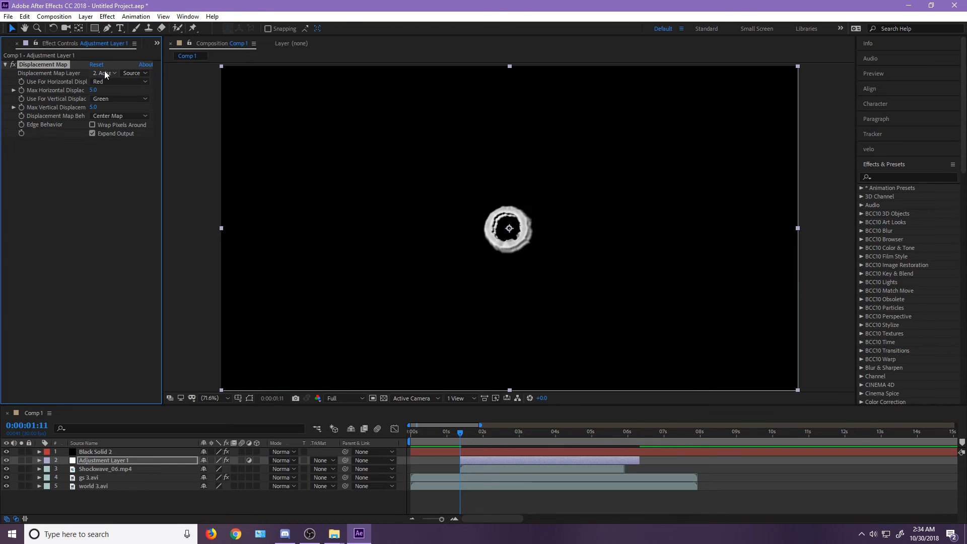
left_click(103, 72)
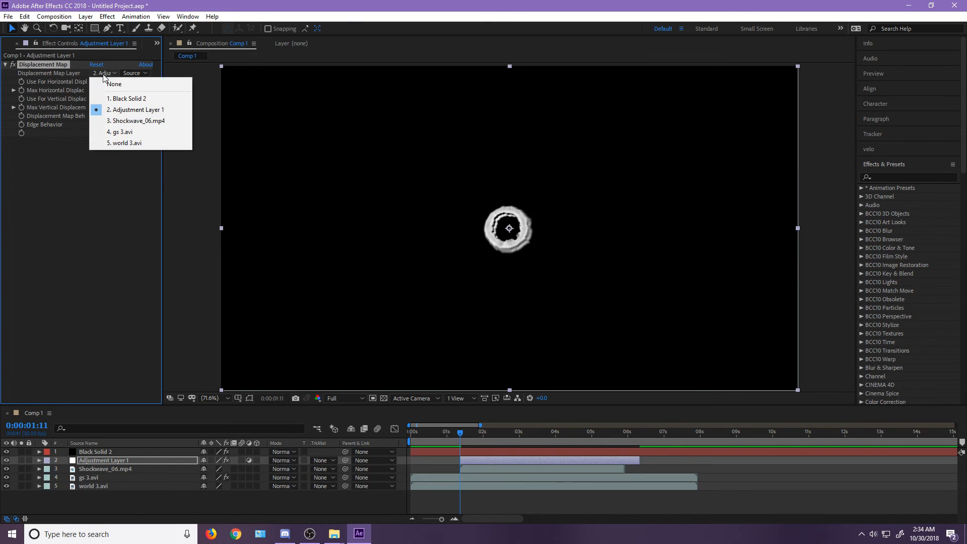
left_click(137, 121)
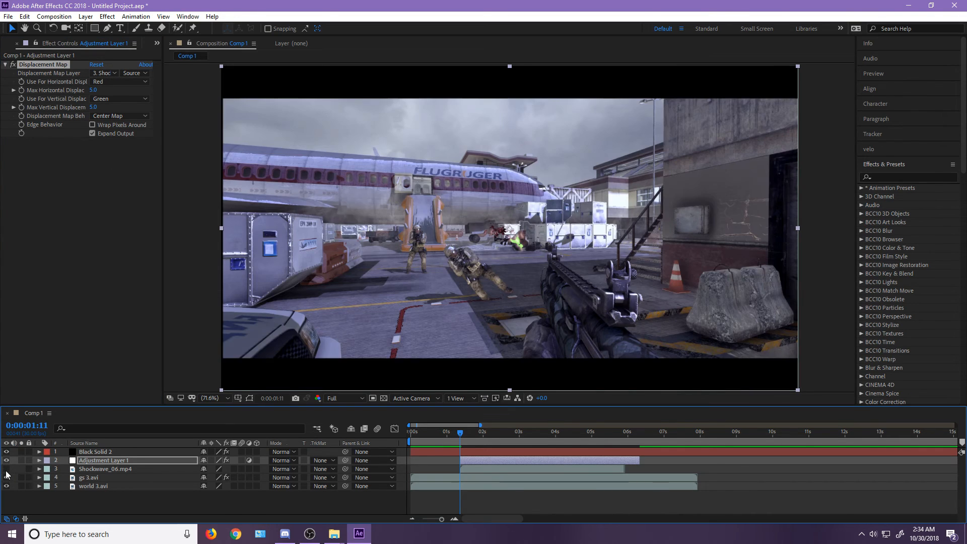
left_click(114, 98)
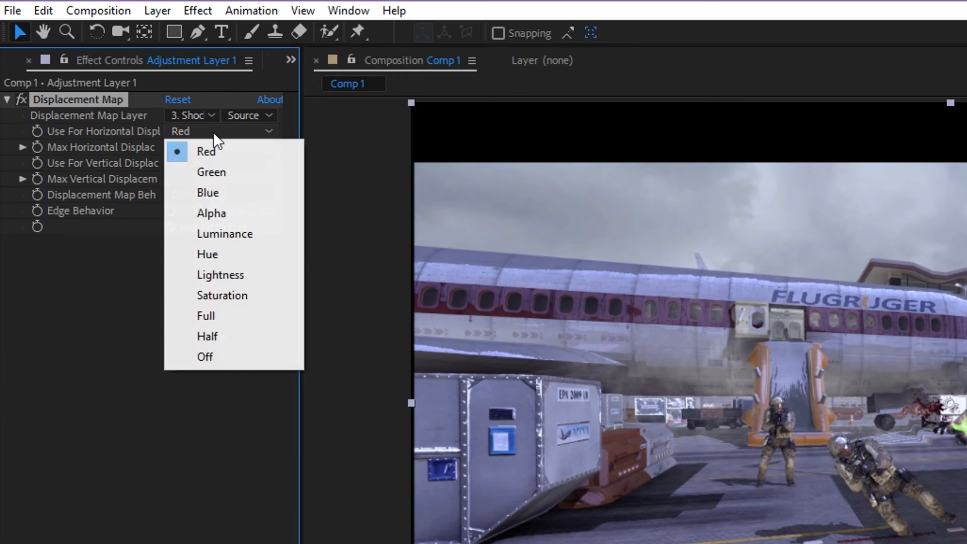
mouse_move(222, 295)
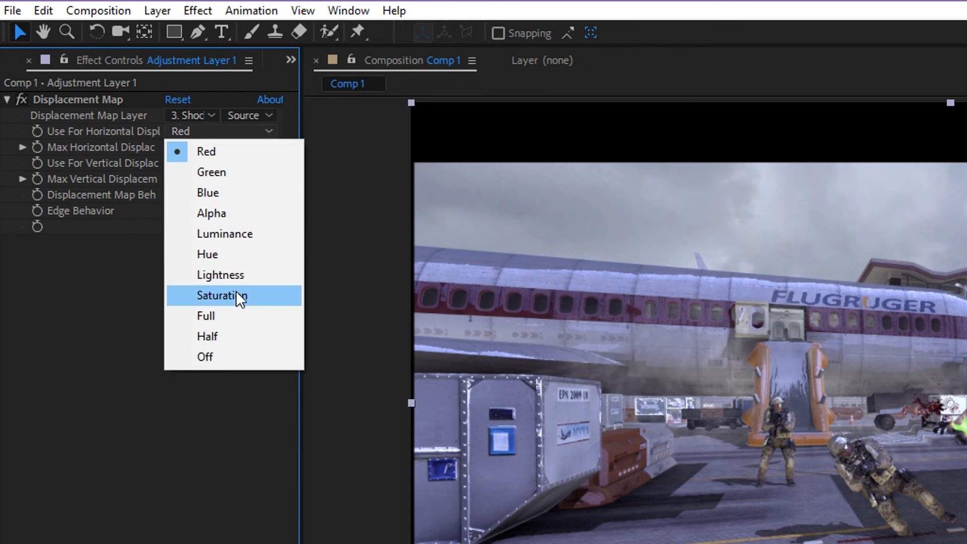
left_click(225, 233)
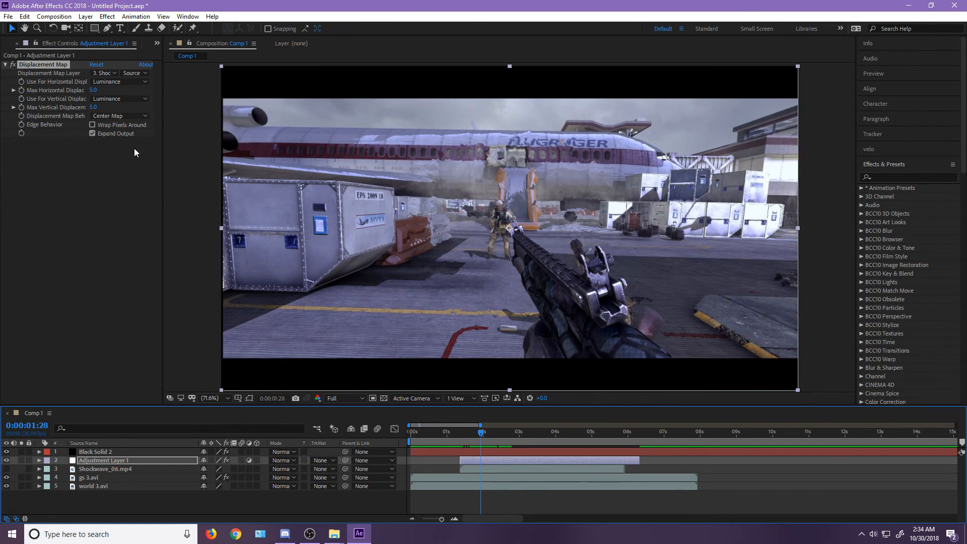
Step: Enable Wrap Pixels Around, set Max Horizontal Displacement to 0 and Max Vertical to -26
left_click(91, 124)
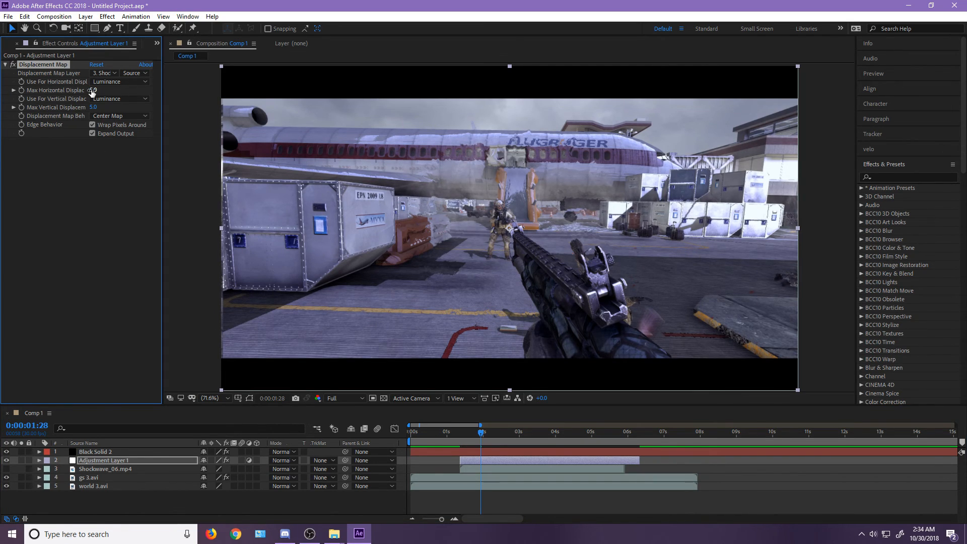
left_click(93, 90)
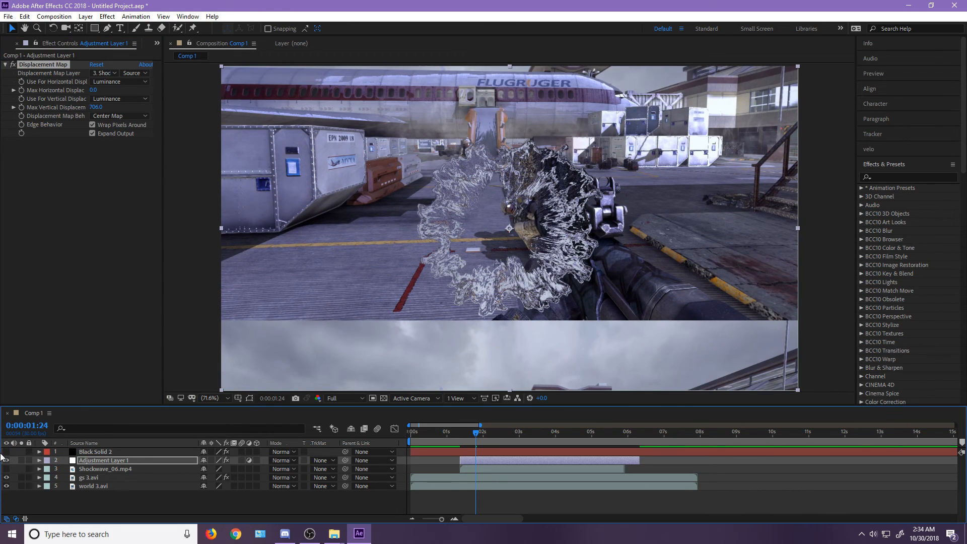
left_click(95, 106)
type("900")
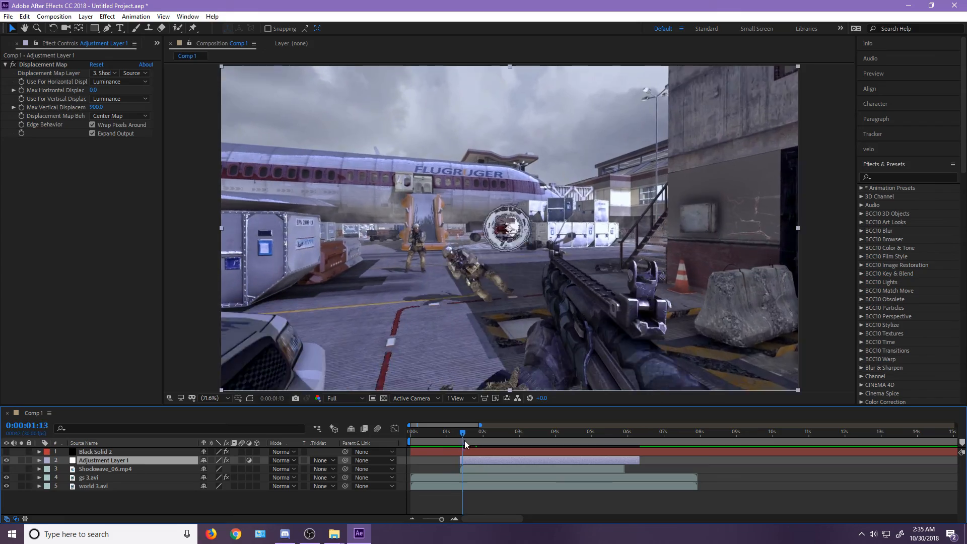
left_click(528, 431)
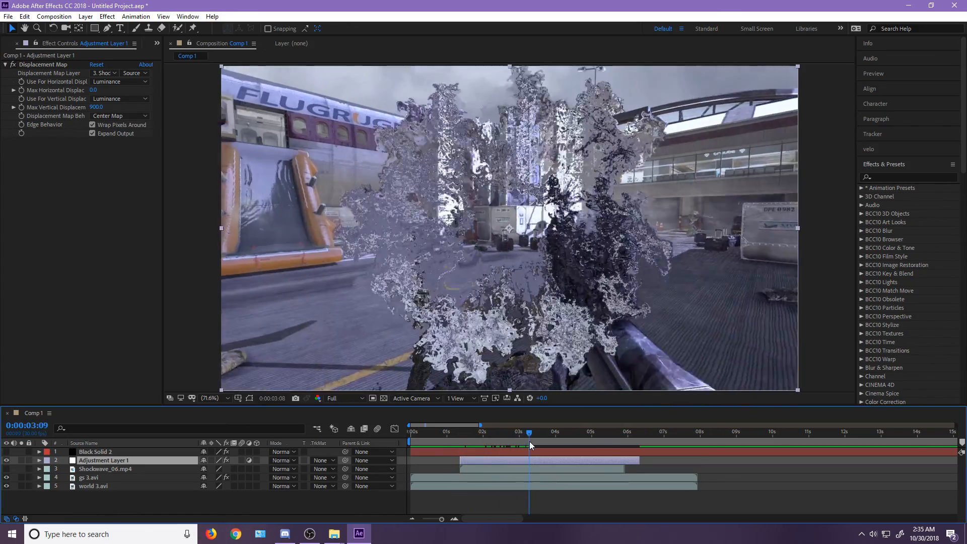
left_click(458, 431)
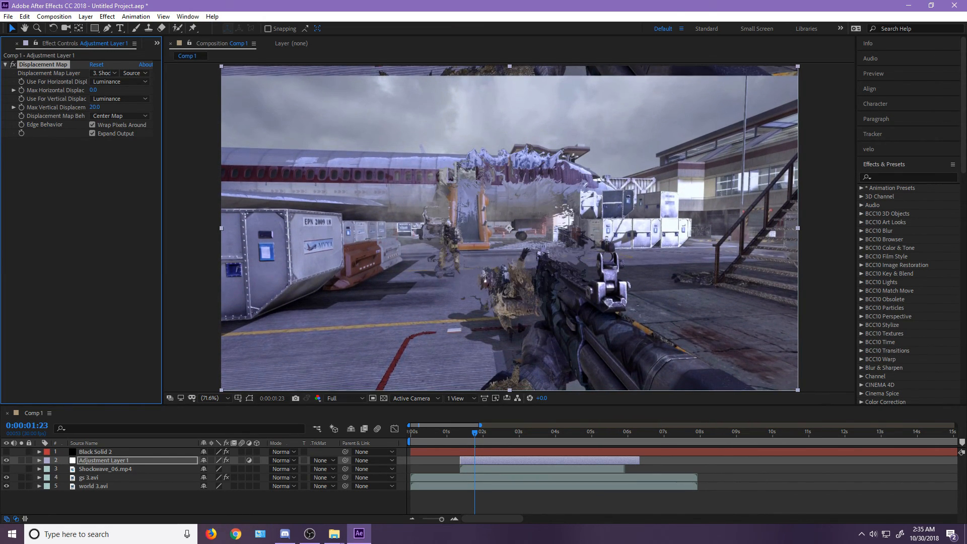
left_click(94, 107)
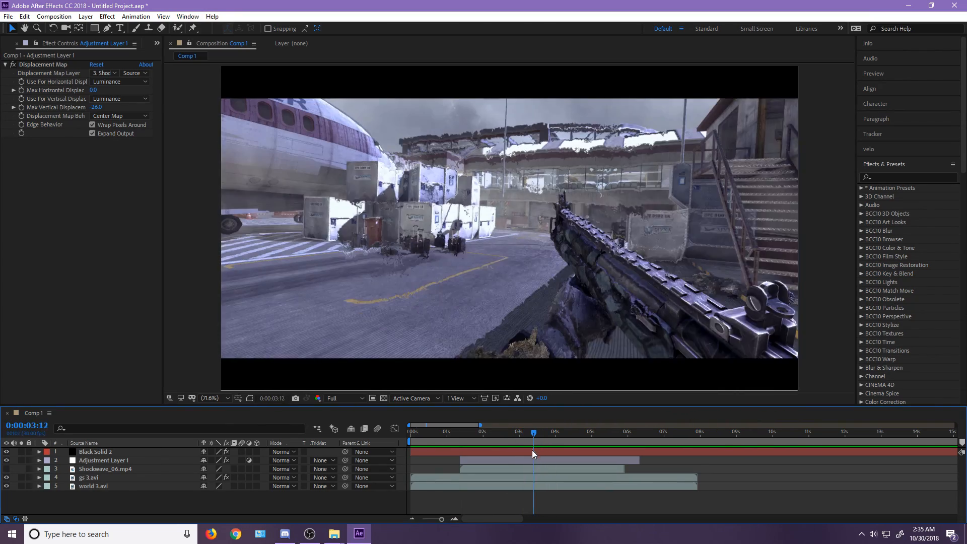
left_click(105, 468)
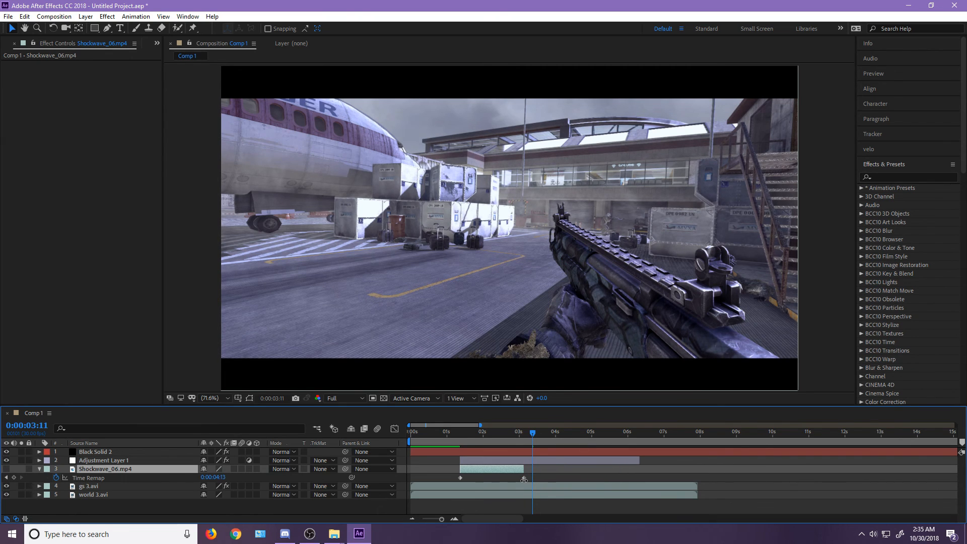
Step: Time-remap Shockwave_06.mp4 to end around 3:04 and trim Adjustment Layer 1 to match
left_click(412, 431)
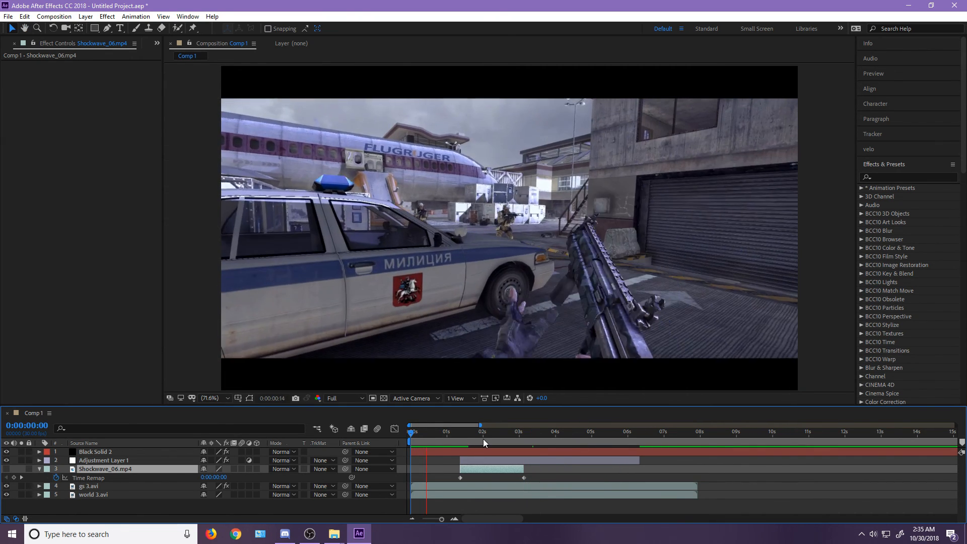
left_click(496, 443)
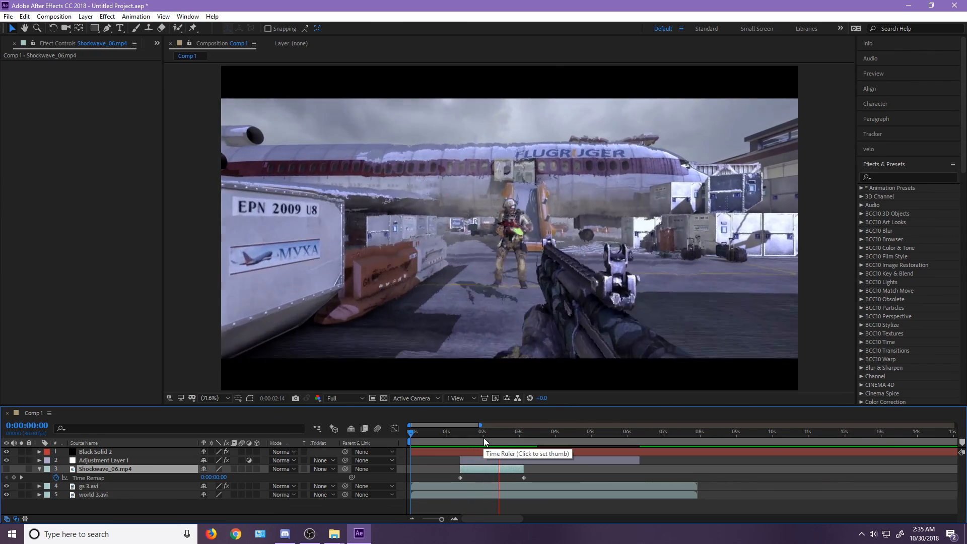
left_click(524, 443)
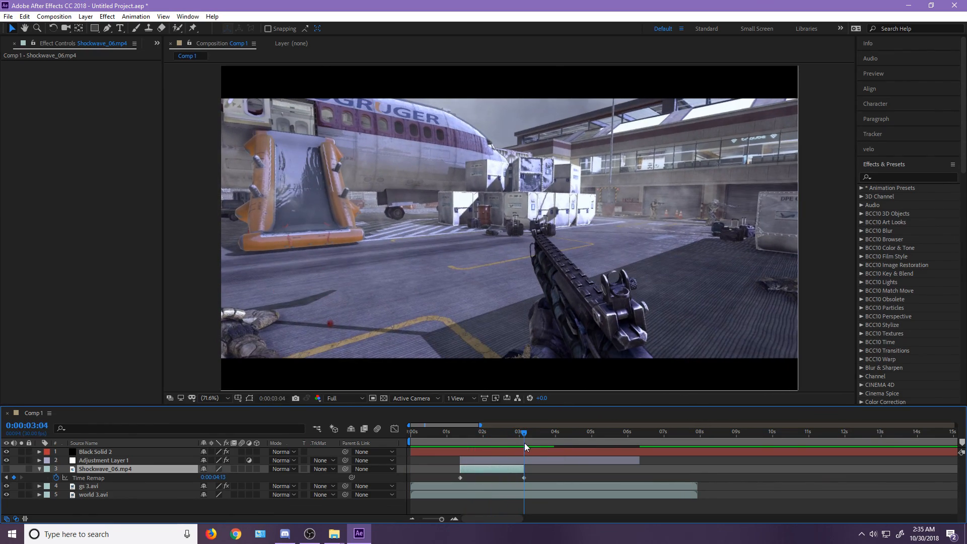
left_click(104, 460)
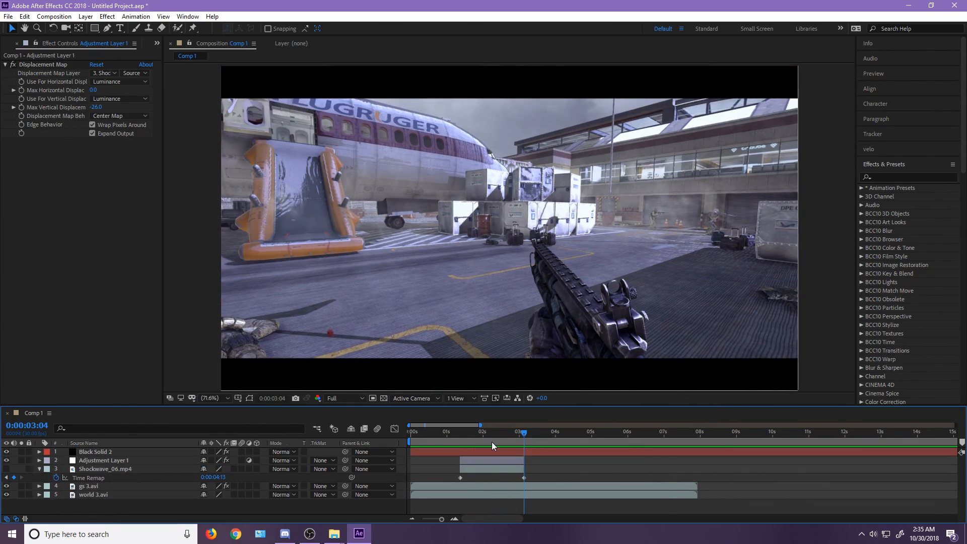
left_click(495, 431)
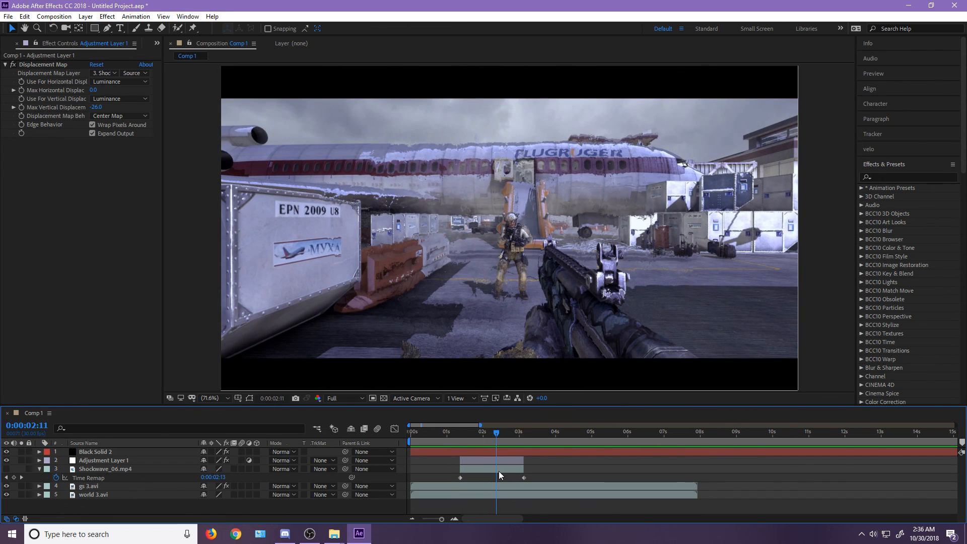
left_click_drag(97, 107, 104, 106)
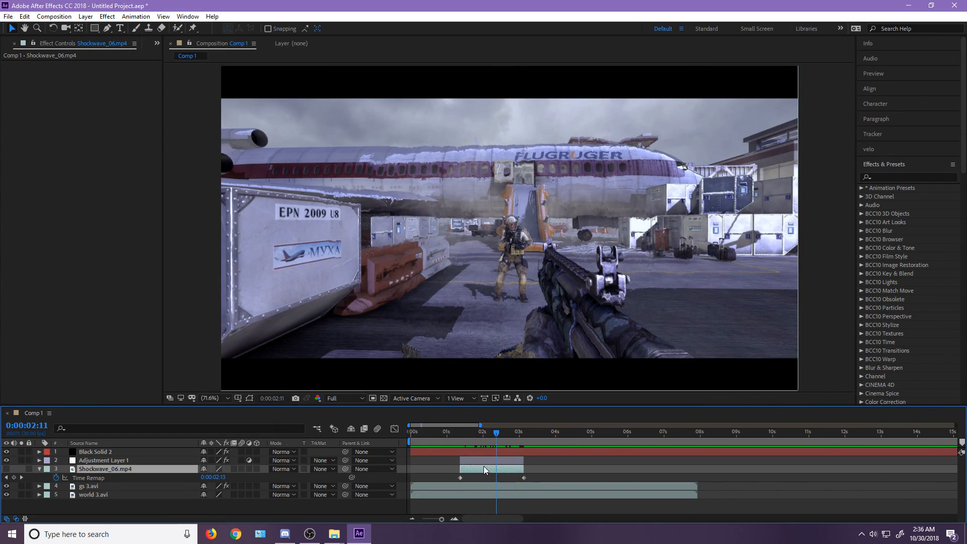
Step: Duplicate the layer pair to the later gunshot, mapping the copy to layer 3 Shockwave_06.mp4
left_click(103, 460)
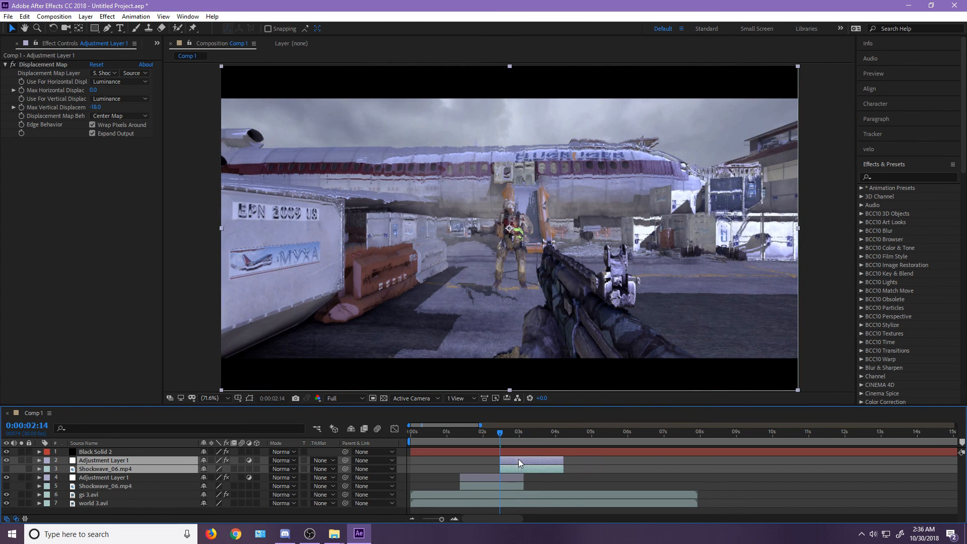
left_click(518, 431)
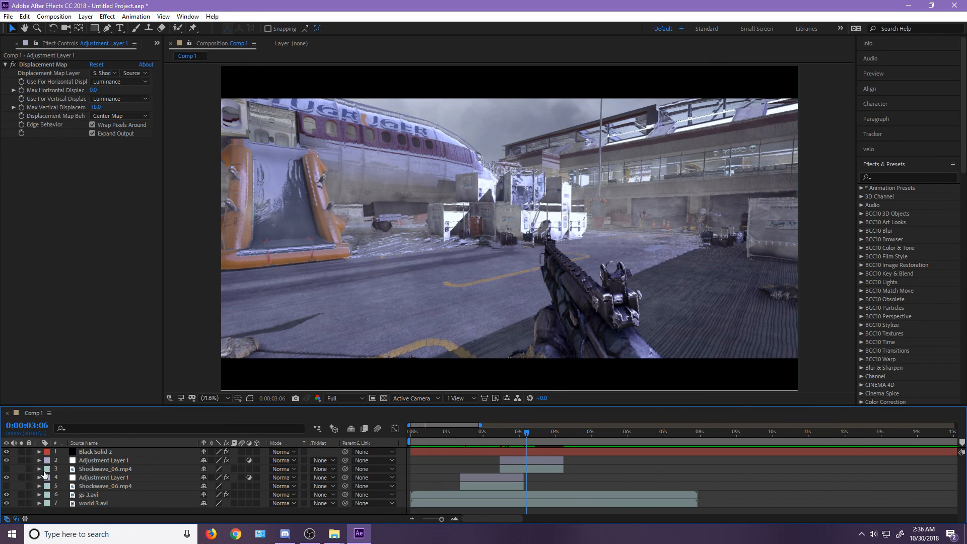
left_click(104, 459)
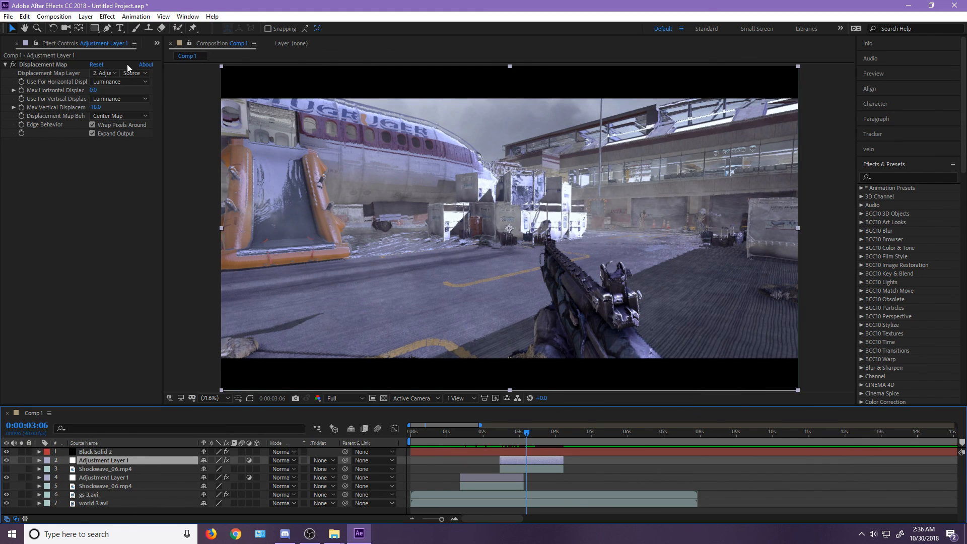
left_click(104, 73)
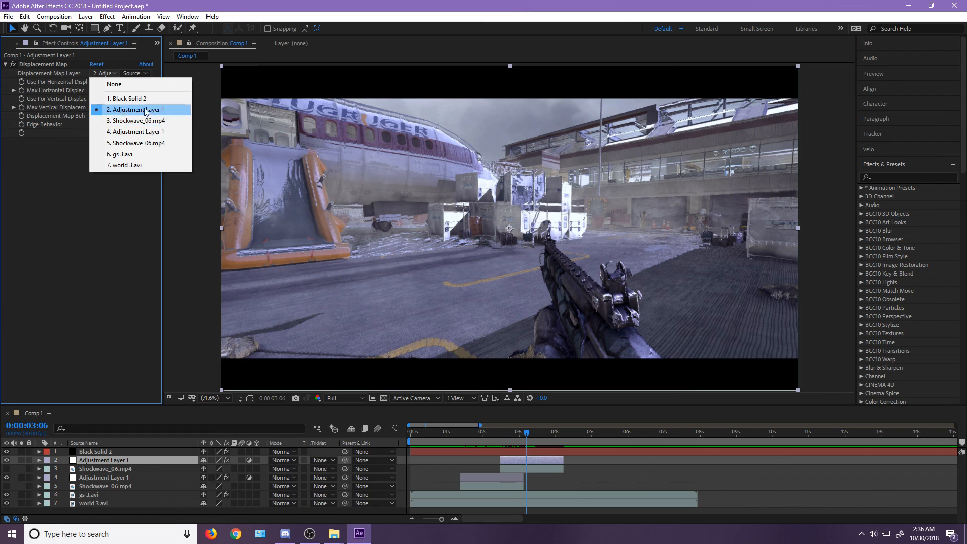
mouse_move(101, 109)
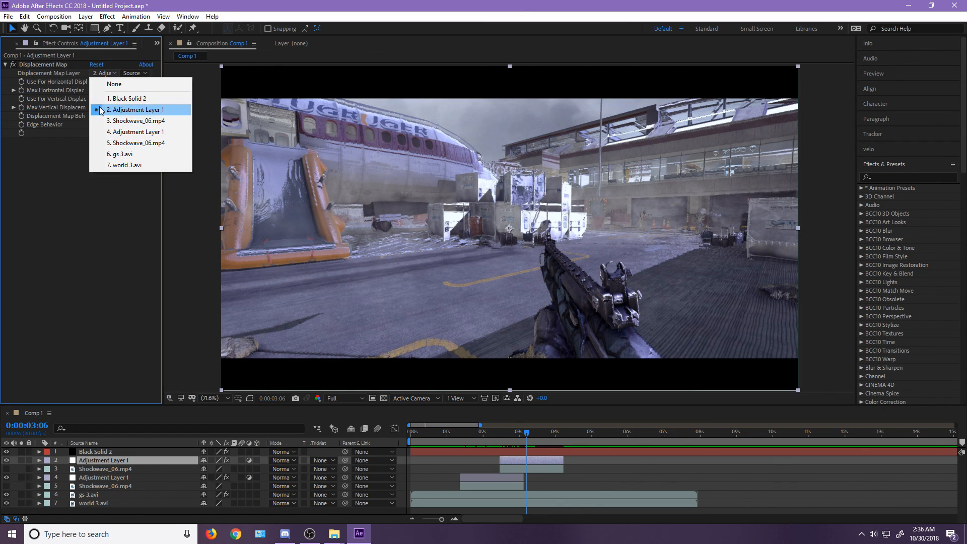
left_click(137, 120)
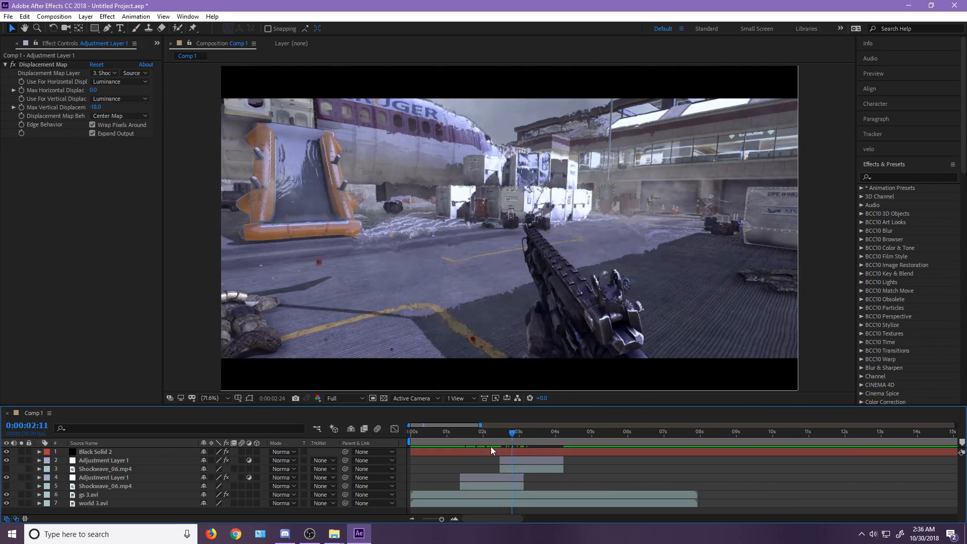
left_click(411, 425)
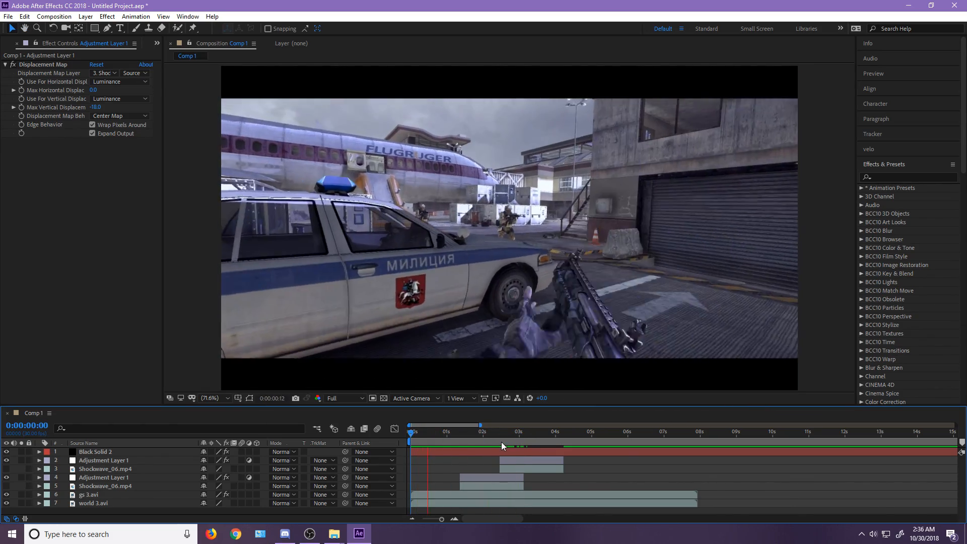
left_click(496, 445)
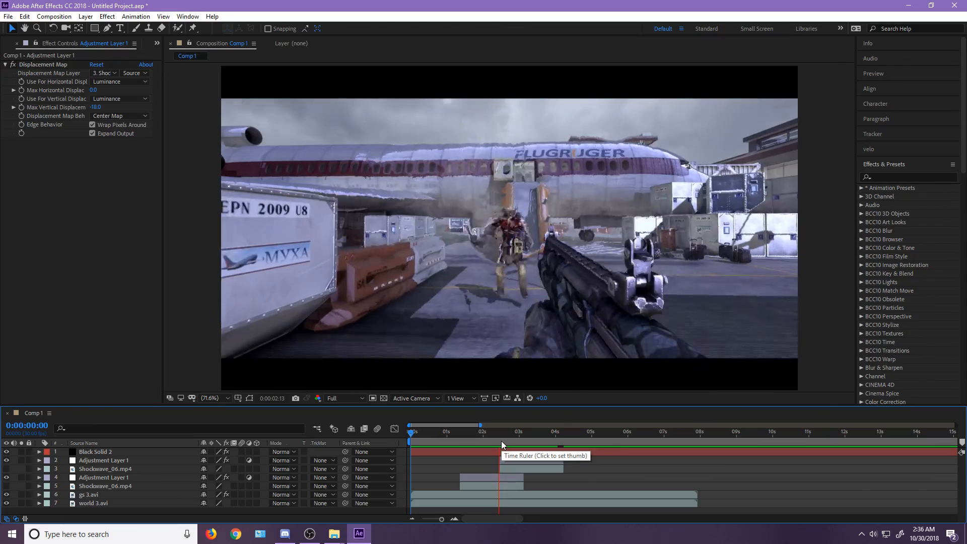
left_click(526, 431)
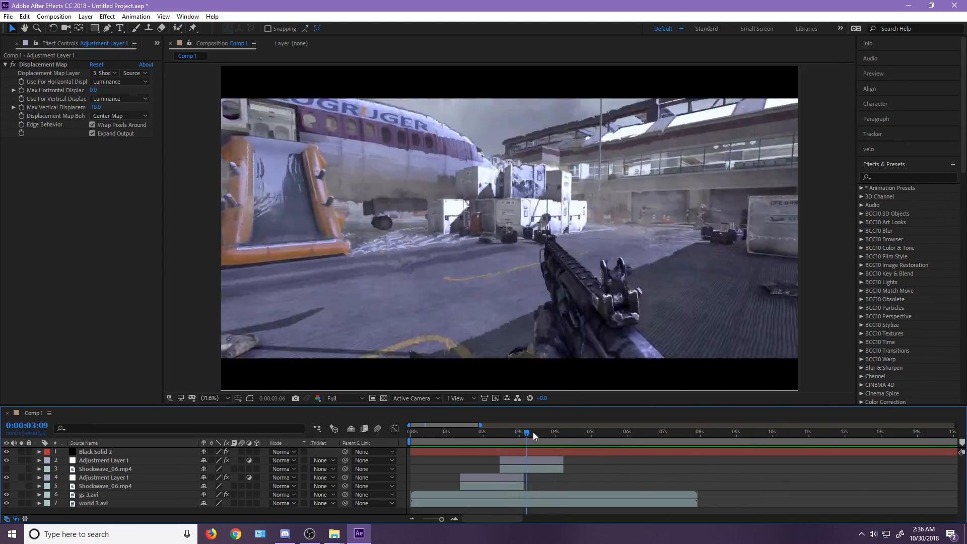
left_click(472, 431)
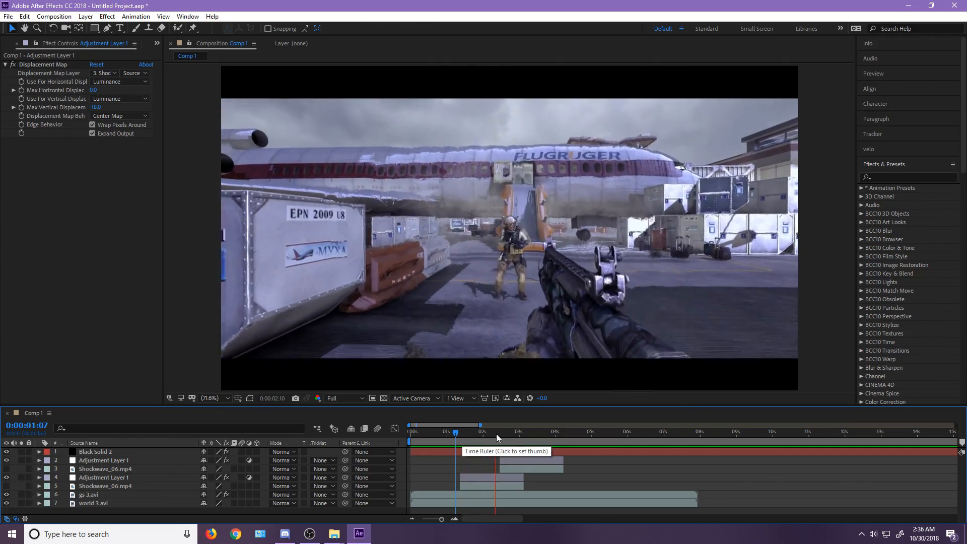
left_click(529, 430)
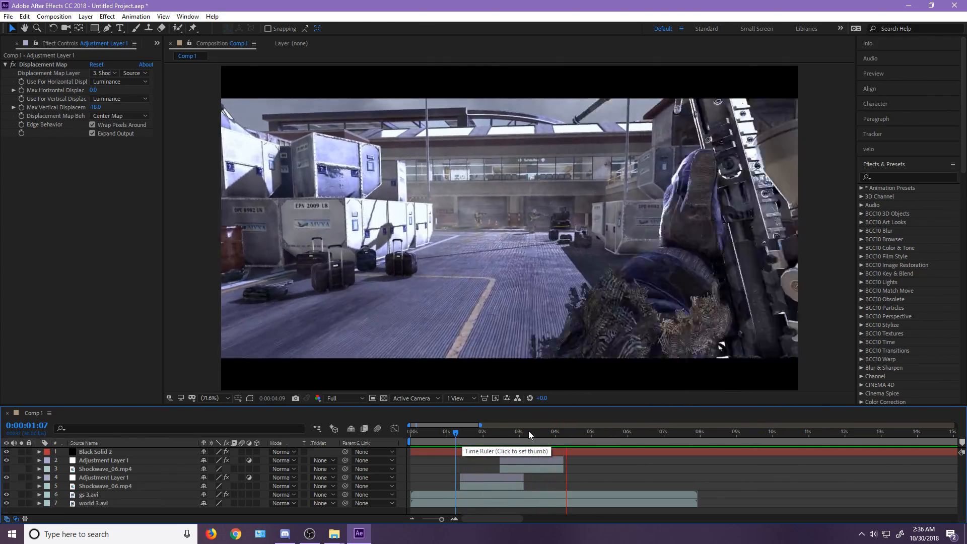